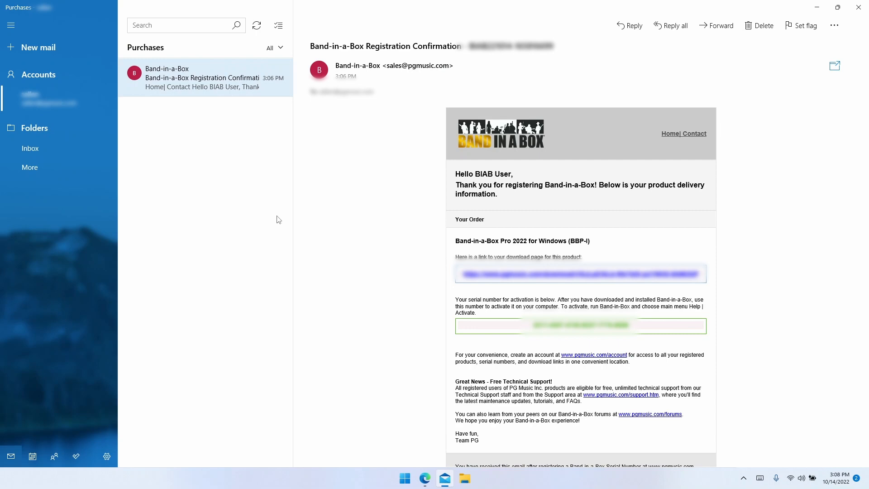
Step: Switch from Windows Mail to a blank Microsoft Edge tab
{"action": "left_click", "coordinate": [425, 478]}
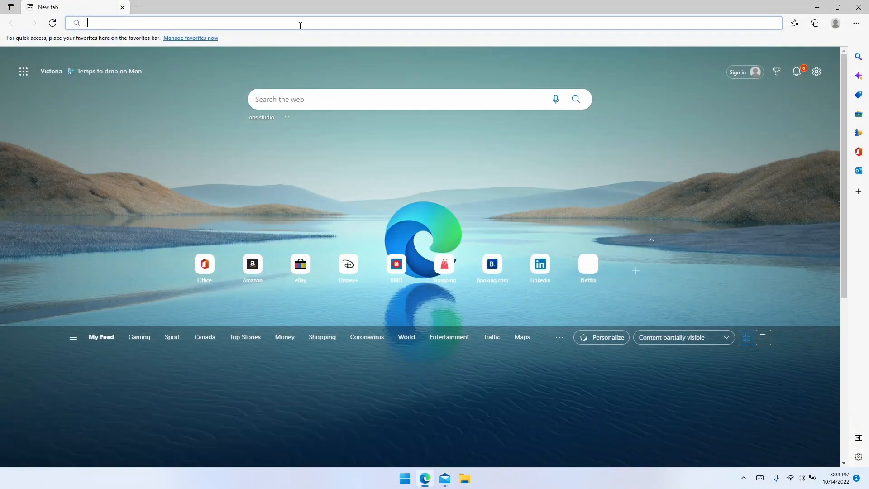
Step: Go to pgmusic.com/redeem, pass the reCAPTCHA and submit the serial number registration
{"action": "type", "text": "pgmusic.com/redeem"}
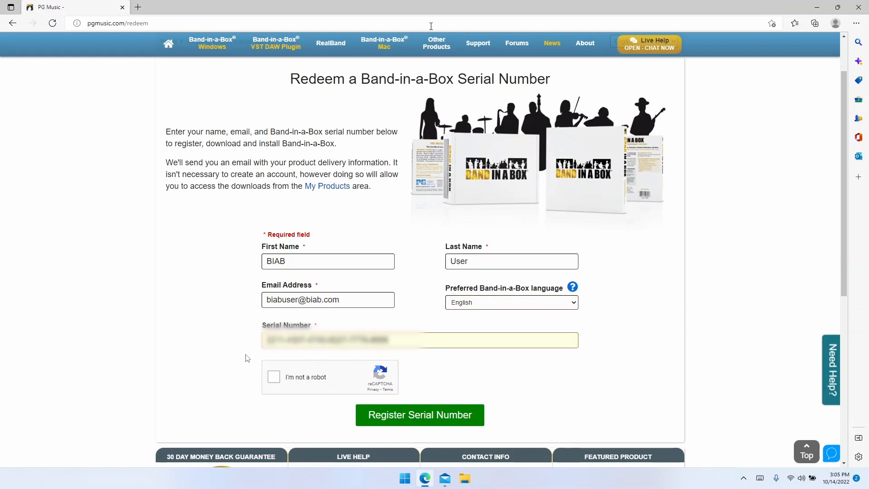
{"action": "left_click", "coordinate": [273, 377]}
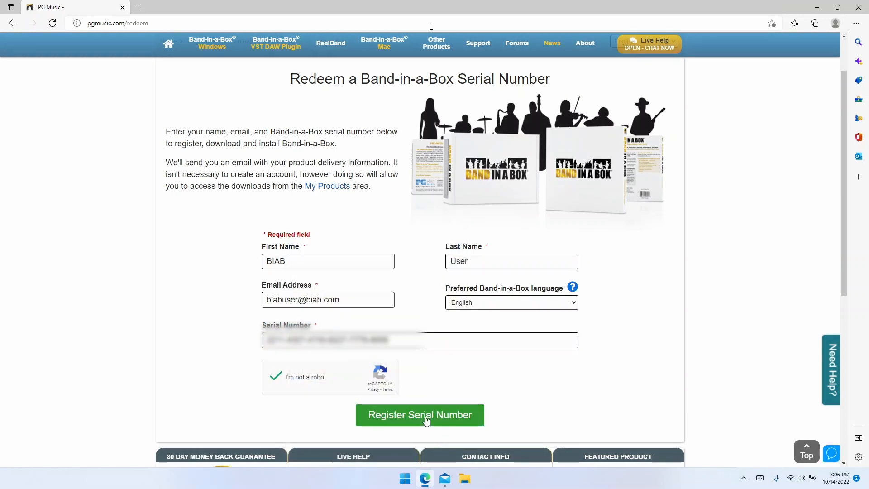
{"action": "left_click", "coordinate": [419, 415]}
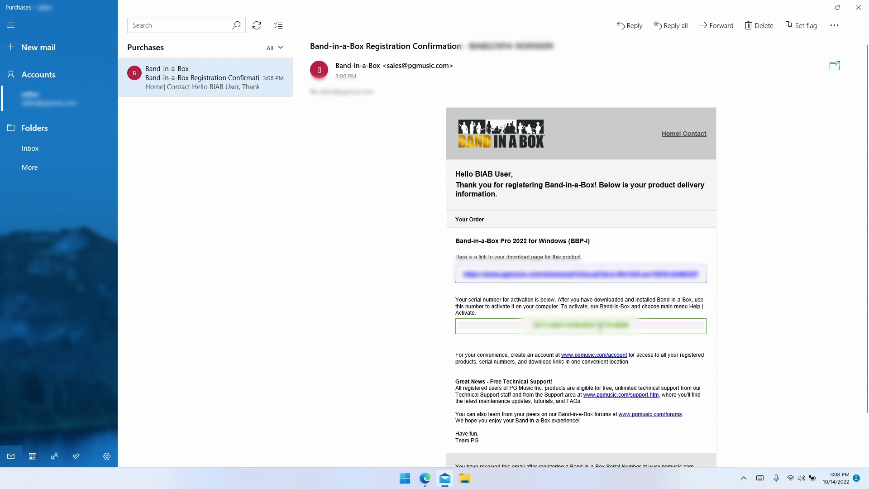
Step: Follow the email link to the Band-in-a-Box Pro 2022 product download page
{"action": "left_click", "coordinate": [581, 274]}
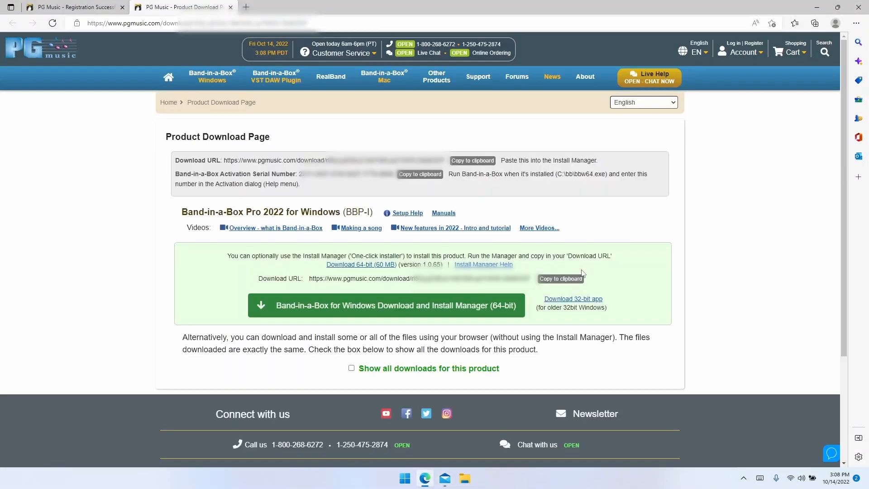
{"action": "mouse_move", "coordinate": [406, 213]}
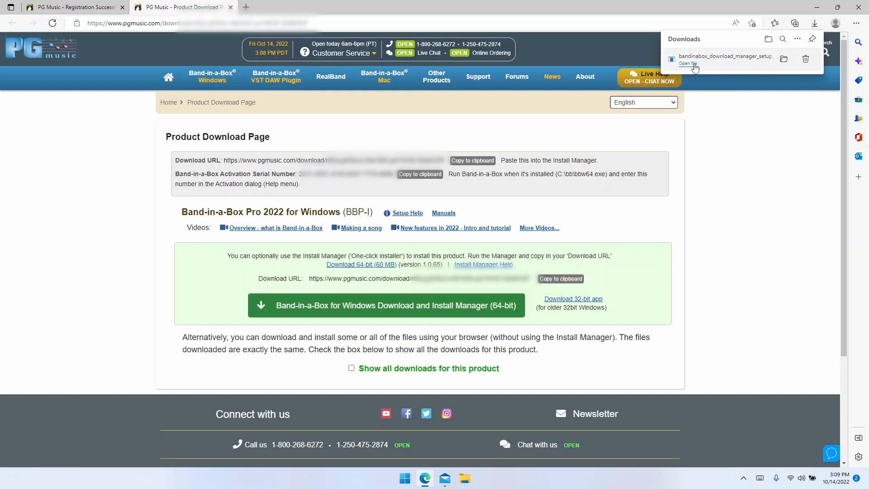
Step: Run the downloaded setup, accept the licence and keep the default folder and desktop icon options
{"action": "left_click", "coordinate": [688, 62]}
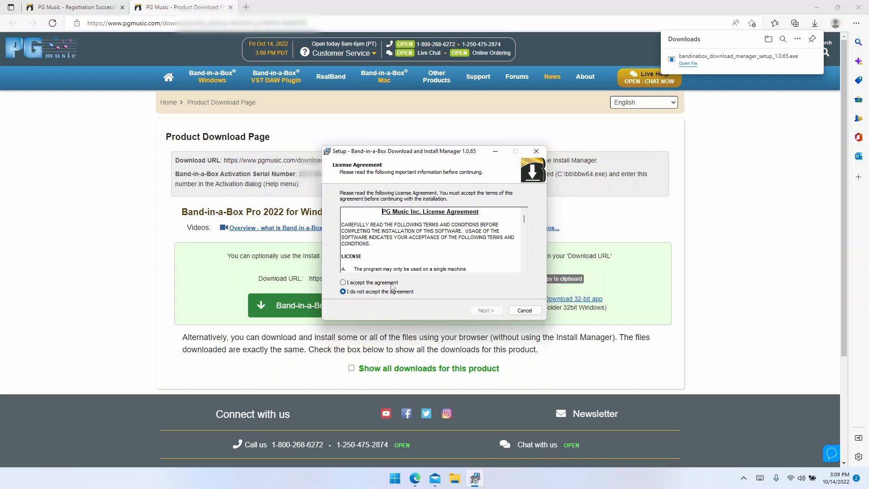
{"action": "left_click", "coordinate": [342, 282]}
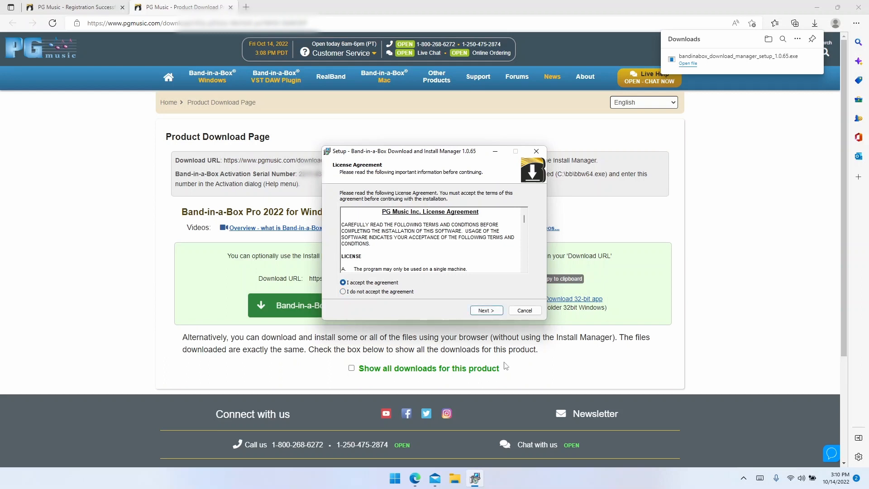
{"action": "left_click", "coordinate": [486, 309]}
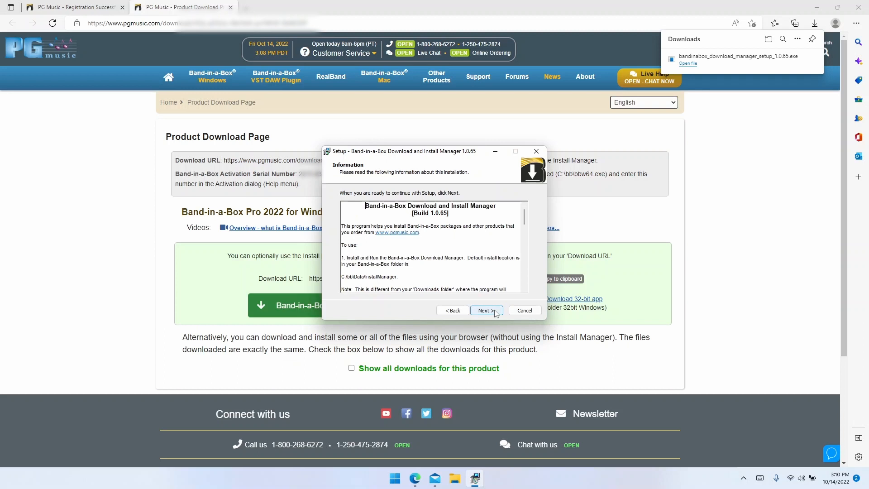
{"action": "left_click", "coordinate": [485, 309]}
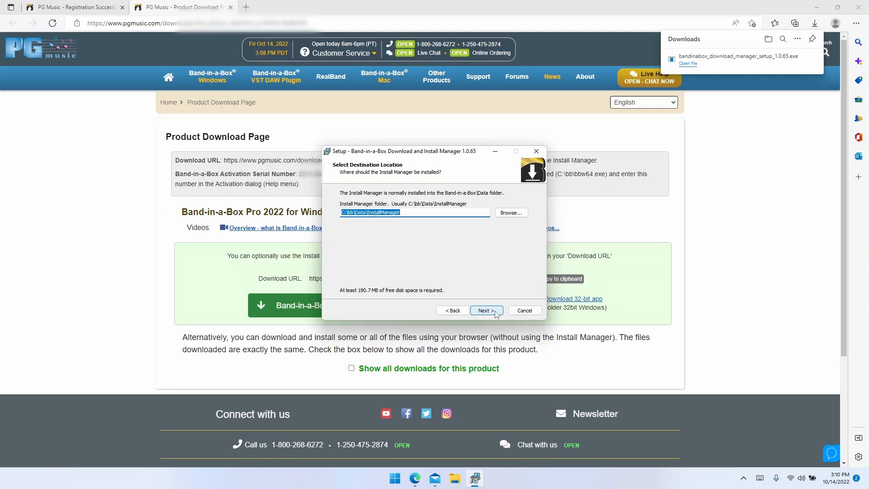
{"action": "left_click", "coordinate": [486, 311]}
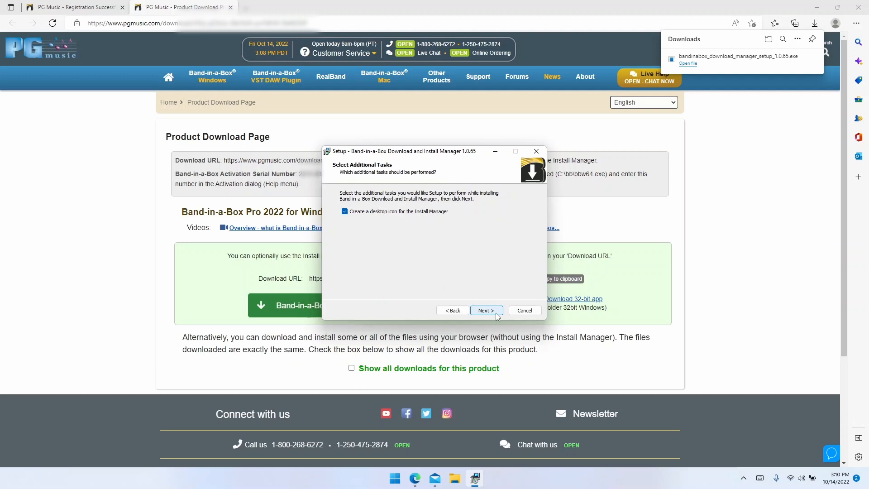
{"action": "left_click", "coordinate": [485, 310]}
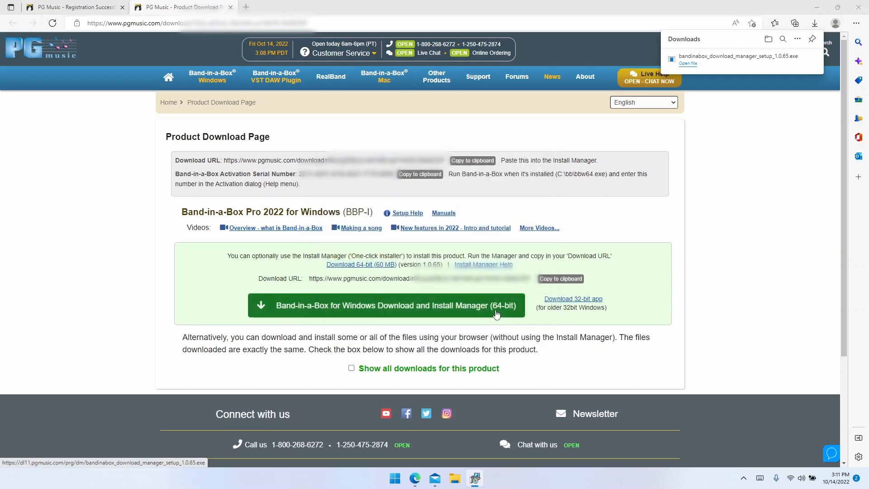
Step: Let Install Manager launch, move Mail aside and return to the Product Download Page tab
{"action": "left_click", "coordinate": [687, 63]}
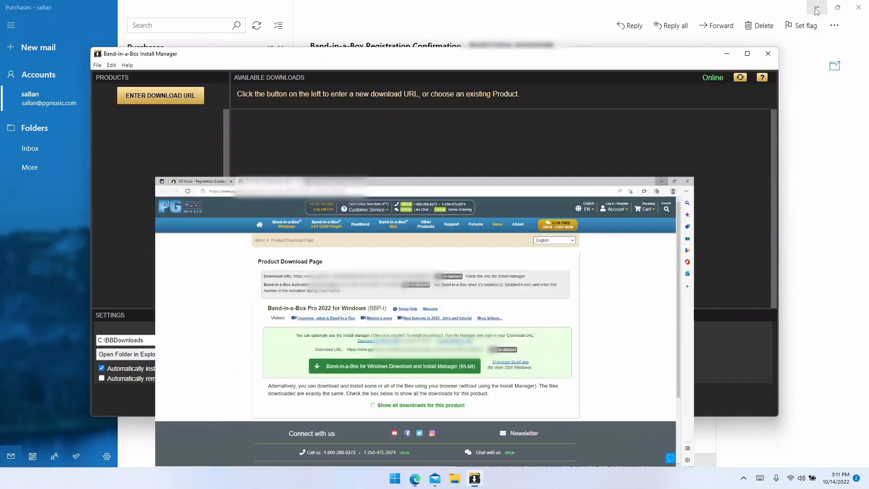
{"action": "left_click", "coordinate": [687, 181]}
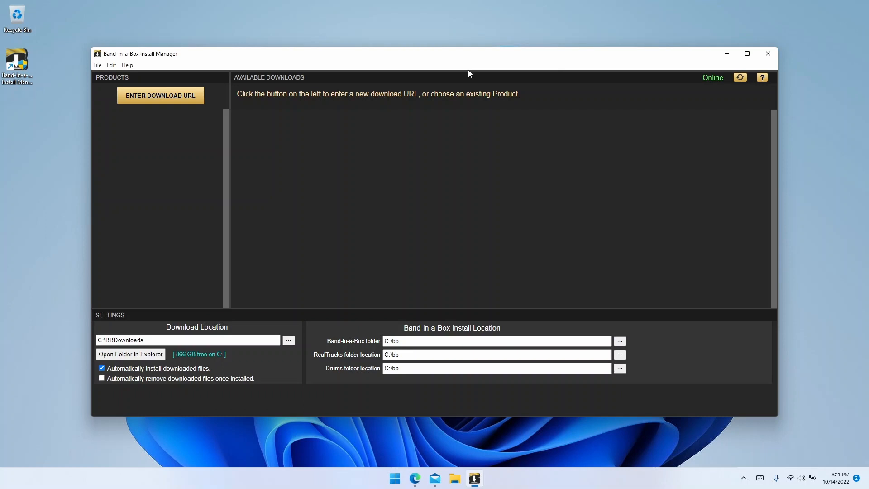
{"action": "mouse_move", "coordinate": [417, 69]}
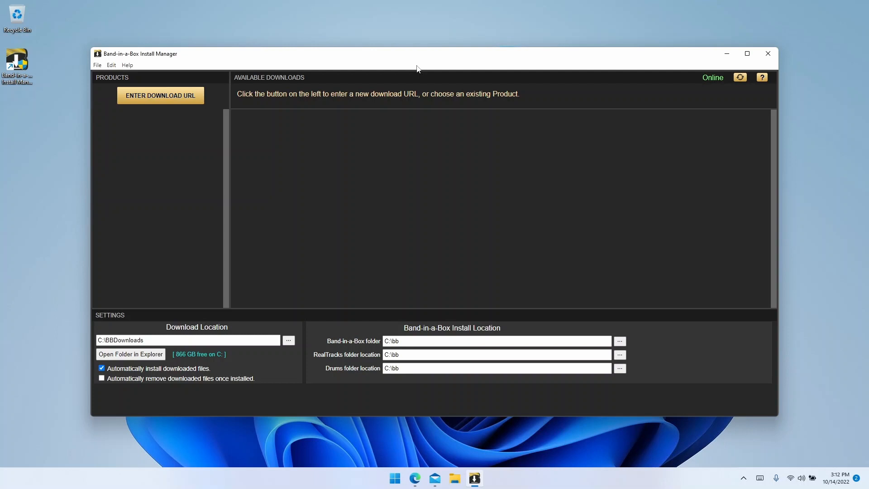
{"action": "left_click", "coordinate": [161, 95]}
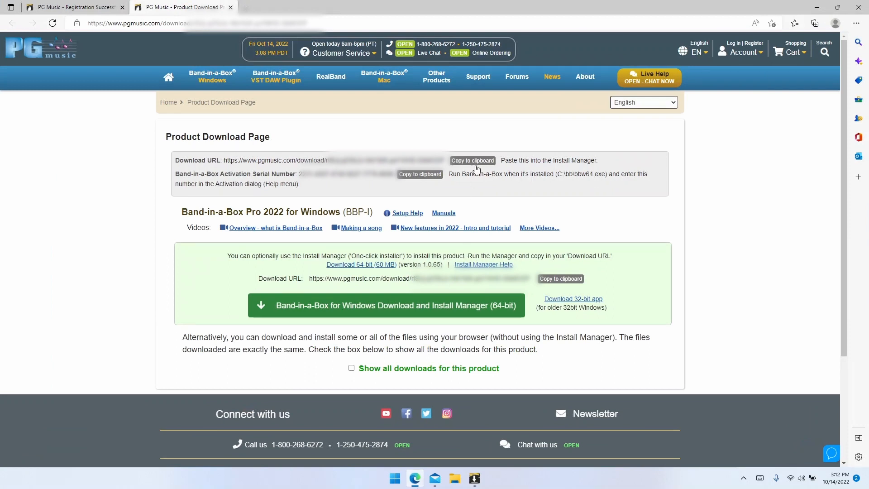
Step: Copy the product download URL to the clipboard
{"action": "left_click", "coordinate": [471, 161]}
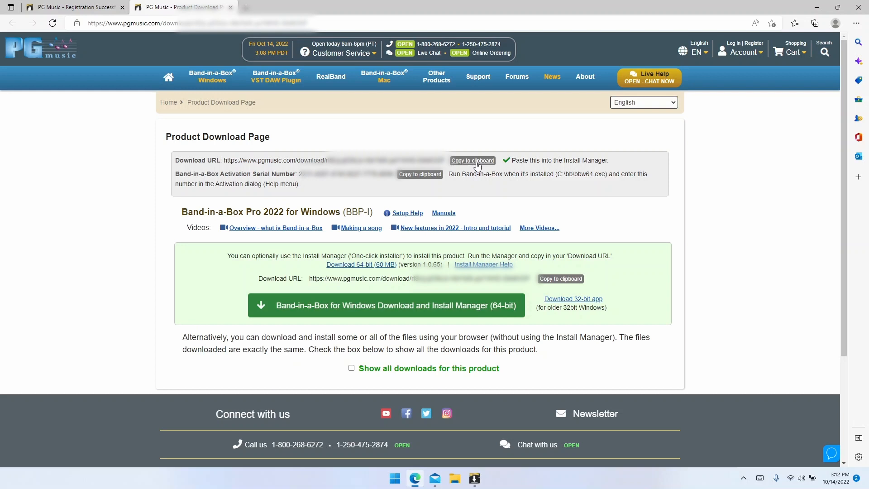
{"action": "mouse_move", "coordinate": [426, 440]}
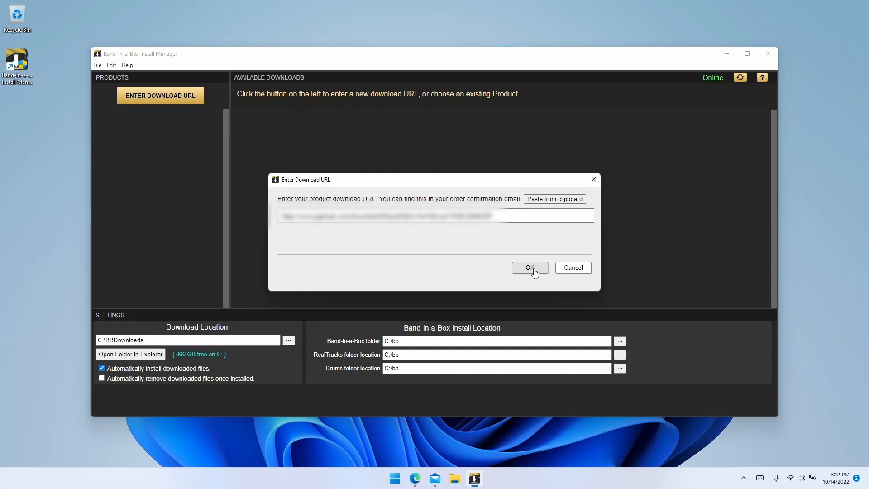
Step: Confirm the pasted URL so Band-in-a-Box Pro 2022 lists its 18 files ready to download
{"action": "left_click", "coordinate": [529, 268]}
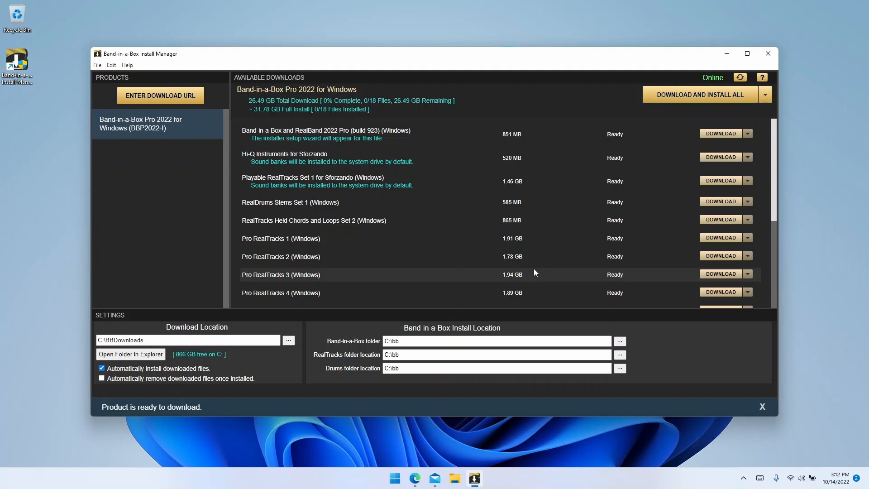
{"action": "left_click", "coordinate": [762, 406]}
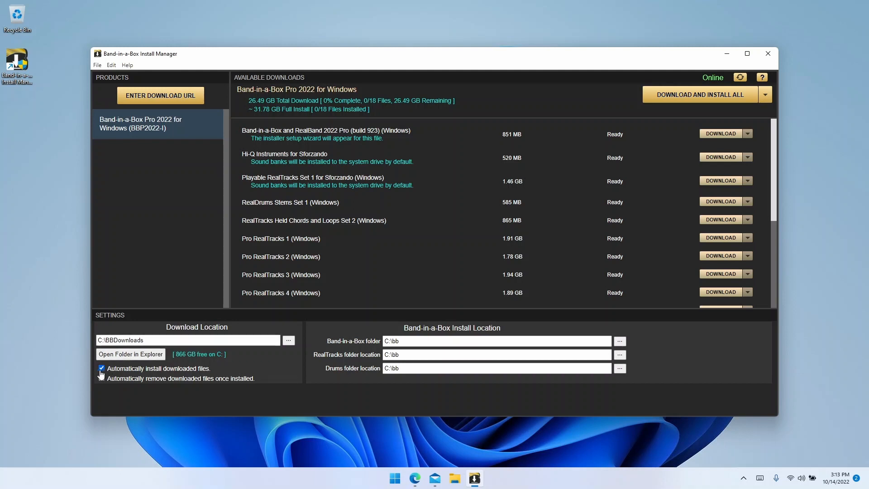
{"action": "left_click", "coordinate": [102, 378]}
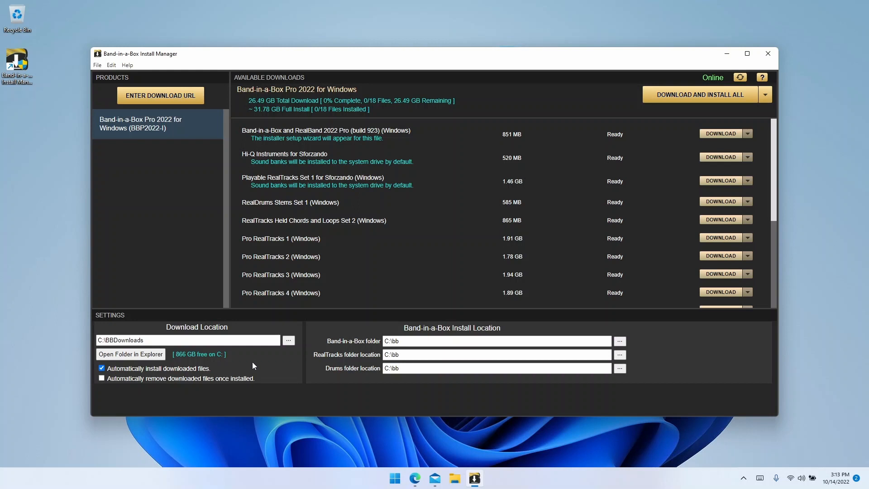
{"action": "mouse_move", "coordinate": [122, 387]}
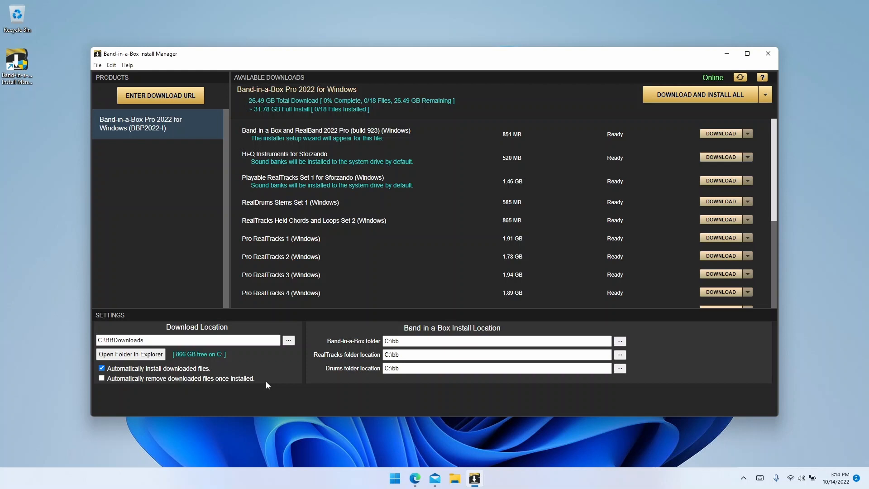
{"action": "mouse_move", "coordinate": [270, 385]}
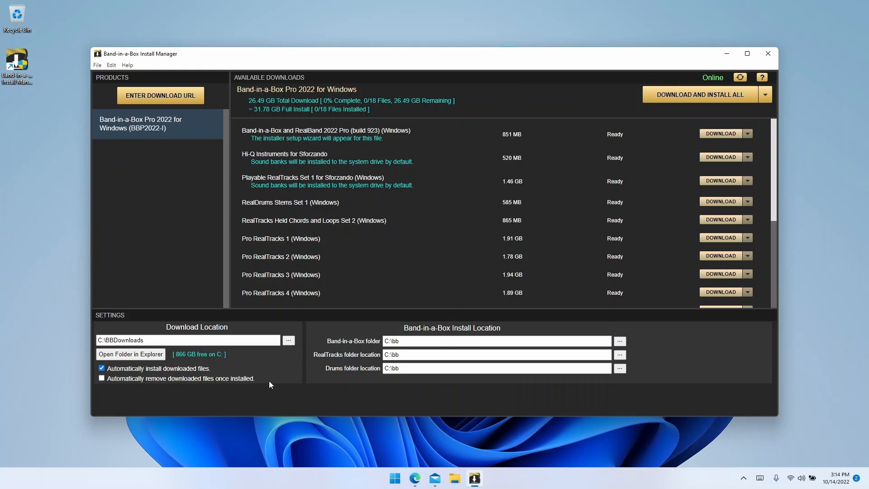
{"action": "mouse_move", "coordinate": [371, 338]}
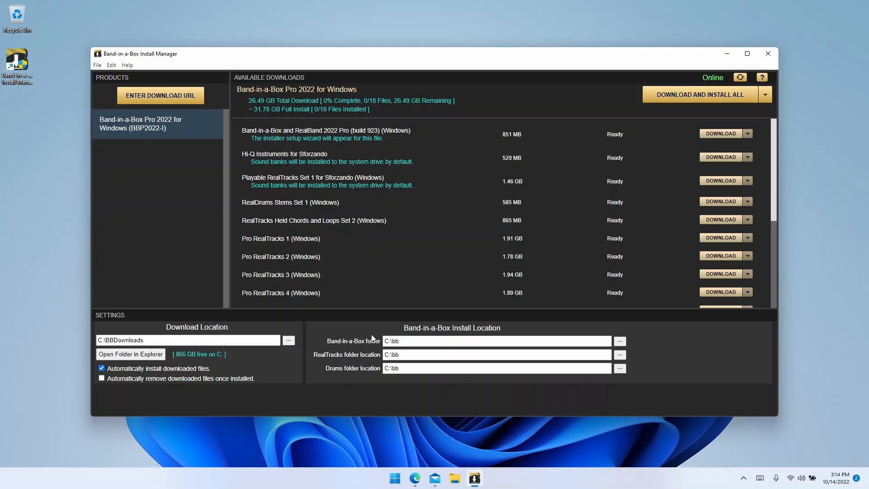
{"action": "left_click", "coordinate": [496, 342]}
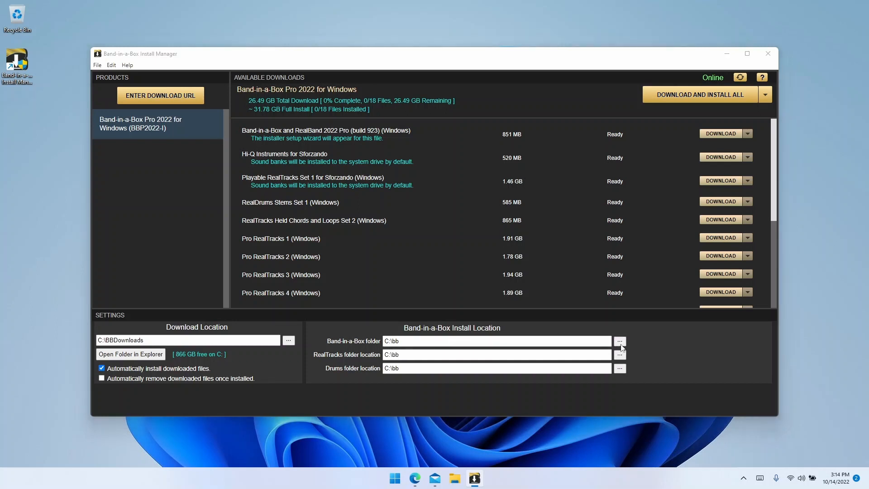
{"action": "left_click", "coordinate": [619, 342]}
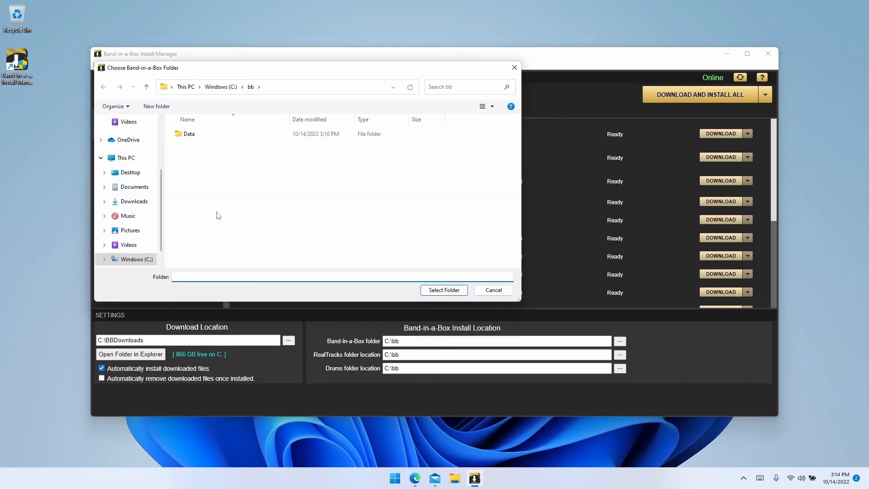
{"action": "scroll", "scroll_direction": "down", "scroll_amount": 3}
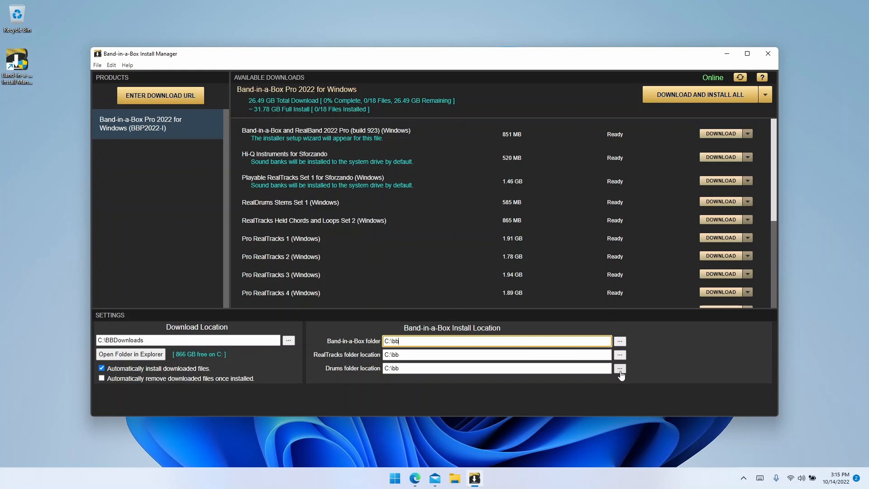
{"action": "mouse_move", "coordinate": [645, 369]}
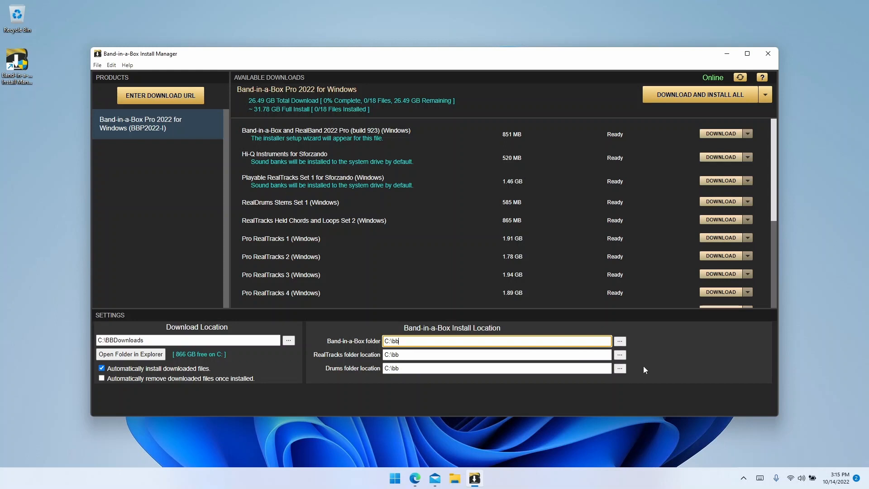
{"action": "mouse_move", "coordinate": [708, 123]}
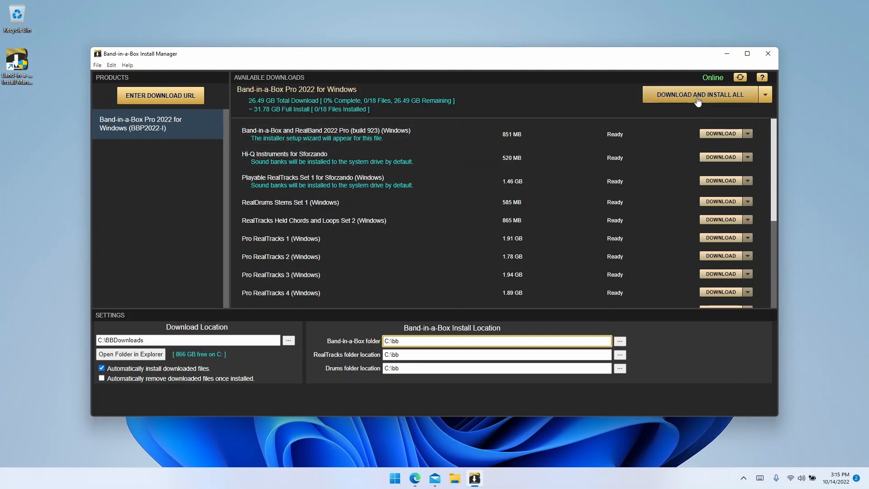
Step: Start Download and Install All and confirm the download and install locations
{"action": "left_click", "coordinate": [699, 94]}
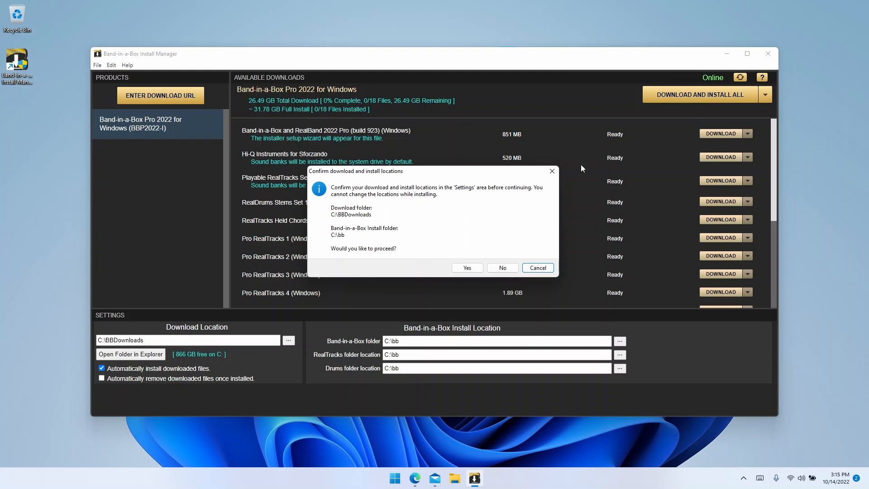
{"action": "mouse_move", "coordinate": [394, 239]}
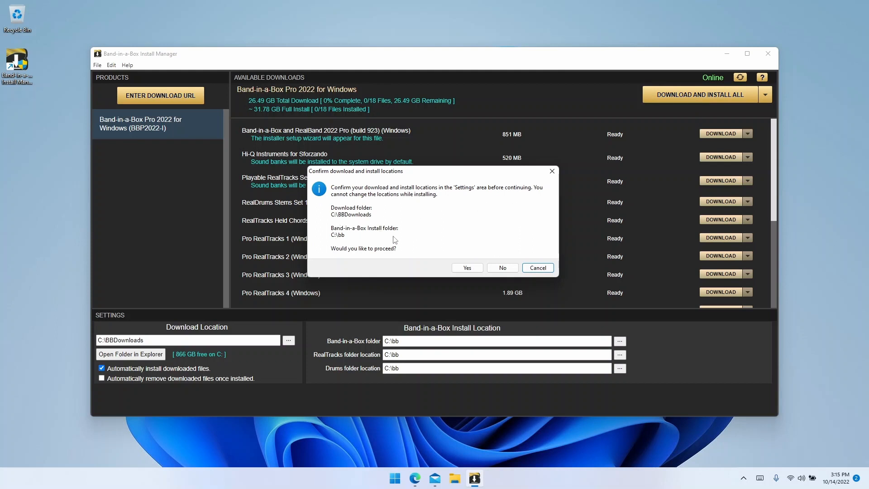
{"action": "left_click", "coordinate": [467, 268]}
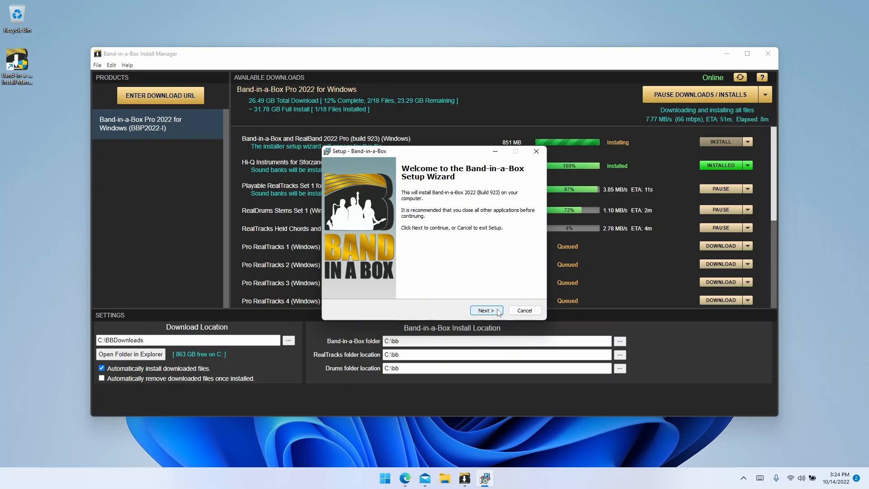
Step: Accept the Band-in-a-Box license agreement and continue past the installation information
{"action": "left_click", "coordinate": [485, 310]}
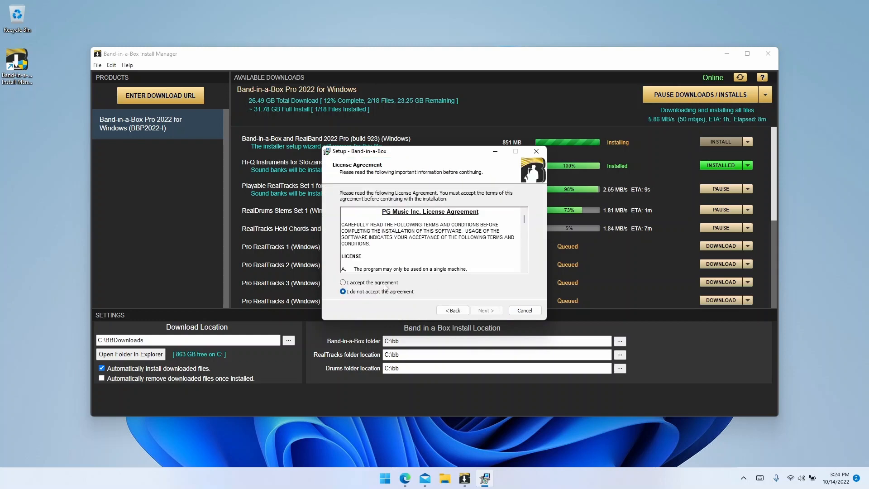
{"action": "scroll", "scroll_direction": "down", "scroll_amount": 3}
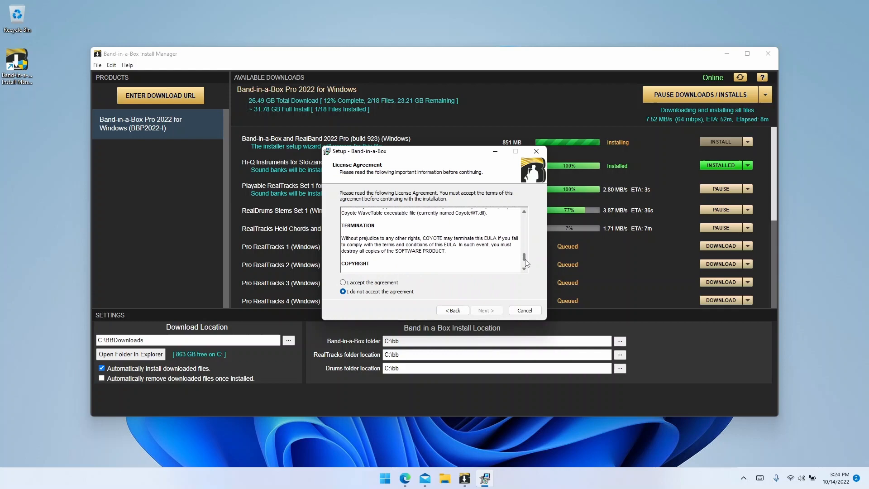
{"action": "left_click", "coordinate": [343, 283]}
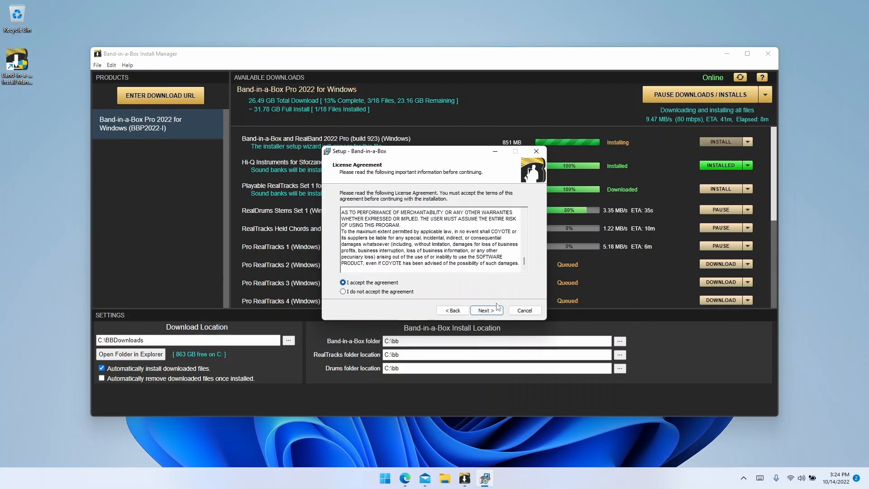
{"action": "left_click", "coordinate": [485, 309]}
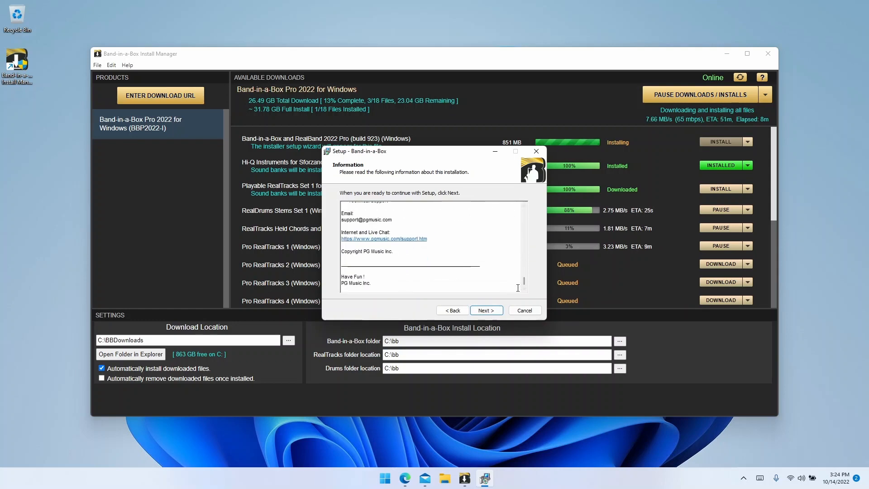
{"action": "left_click", "coordinate": [486, 310]}
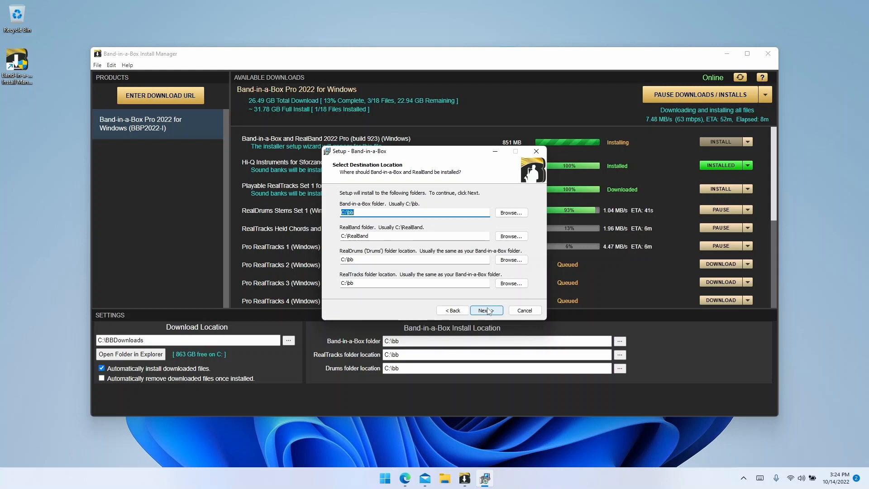
Step: Keep default folders, components, shortcuts and file associations, and begin installing
{"action": "left_click", "coordinate": [486, 310]}
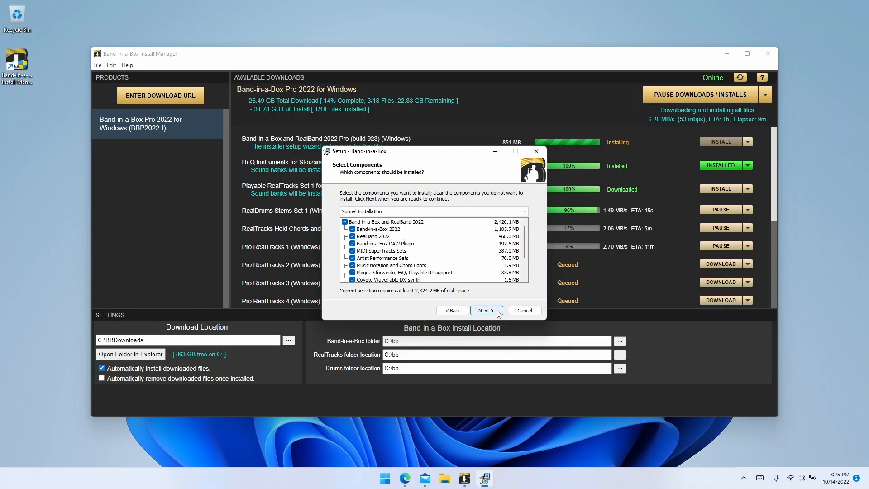
{"action": "left_click", "coordinate": [485, 310]}
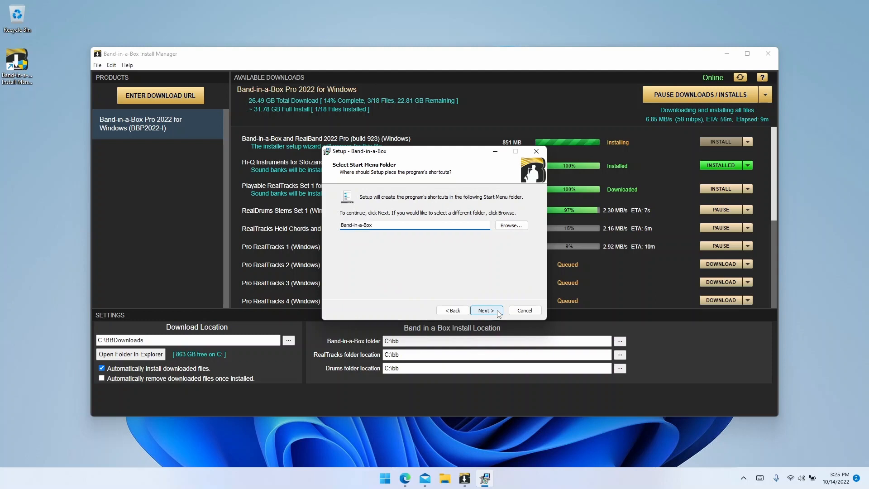
{"action": "left_click", "coordinate": [485, 311]}
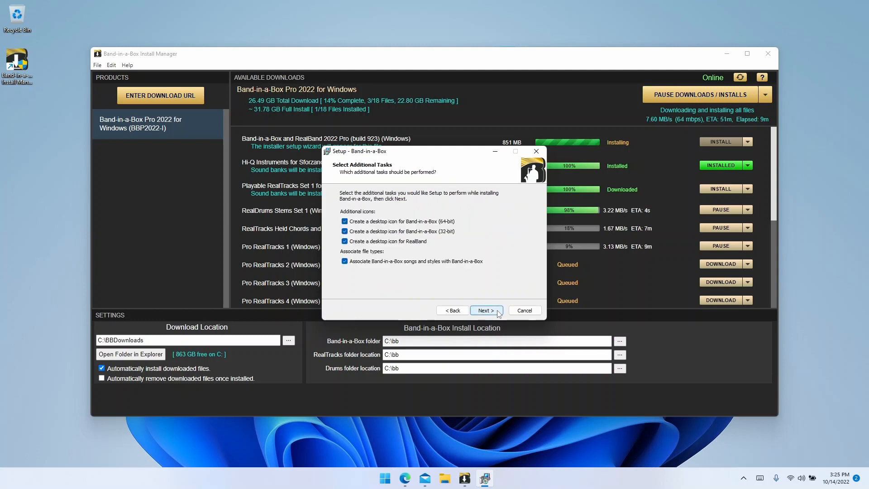
{"action": "left_click", "coordinate": [486, 309]}
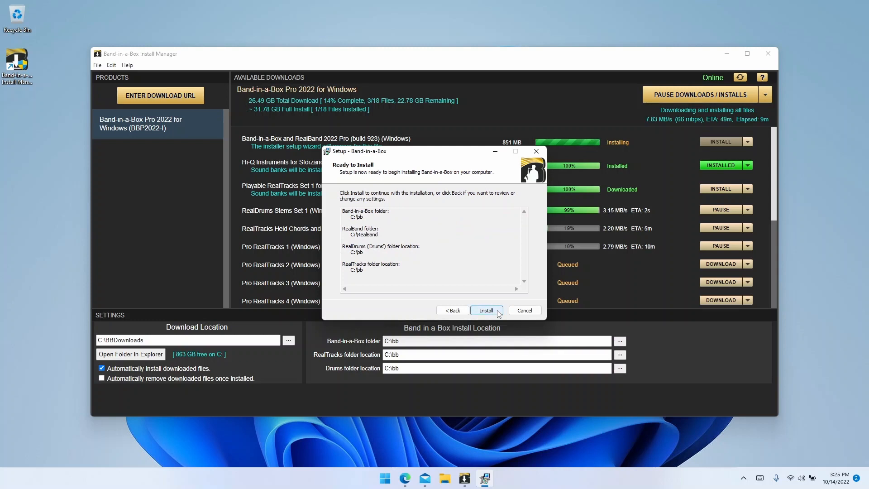
{"action": "left_click", "coordinate": [486, 309]}
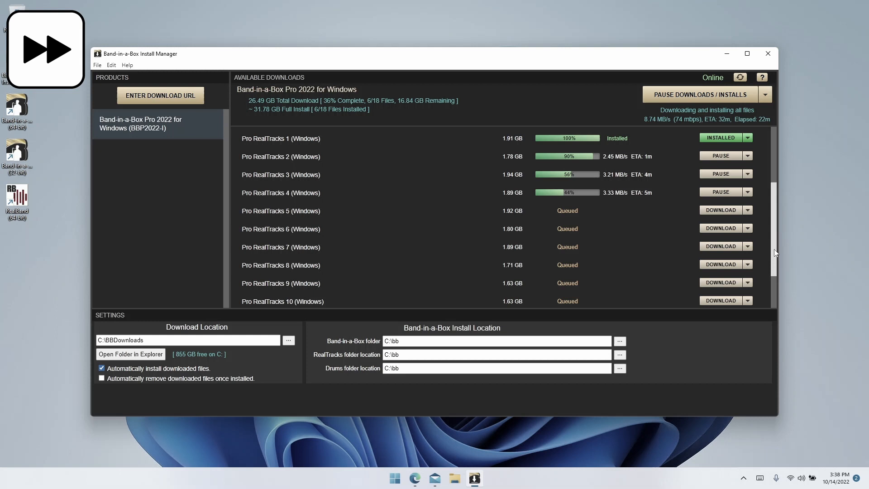
Step: Answer Yes to Run Band-in-a-Box Now once all 18 files are installed
{"action": "scroll", "scroll_direction": "down", "scroll_amount": 3}
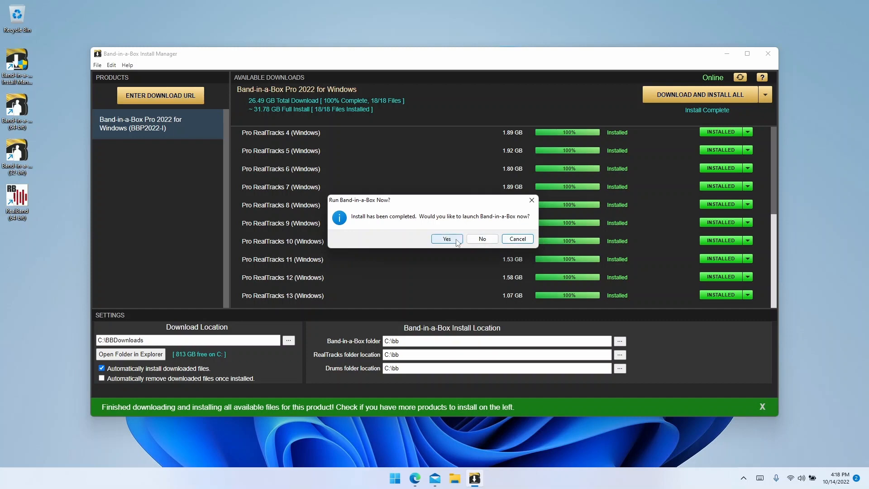
{"action": "left_click", "coordinate": [446, 239]}
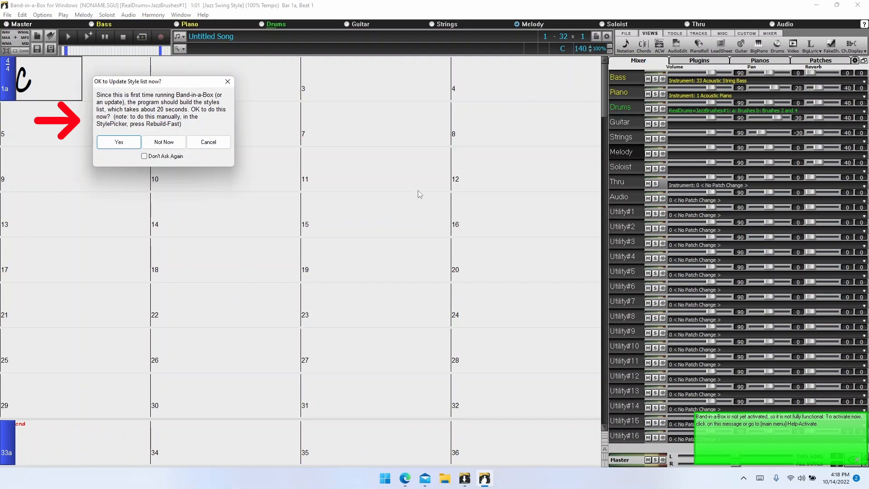
{"action": "mouse_move", "coordinate": [204, 187]}
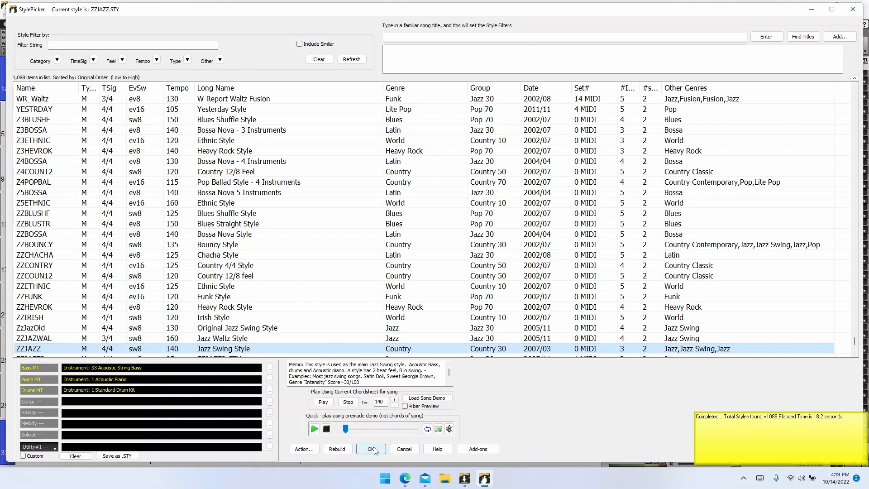
Step: Confirm the rebuilt style list (1088 styles) and return to the untitled Jazz Swing song
{"action": "left_click", "coordinate": [371, 448]}
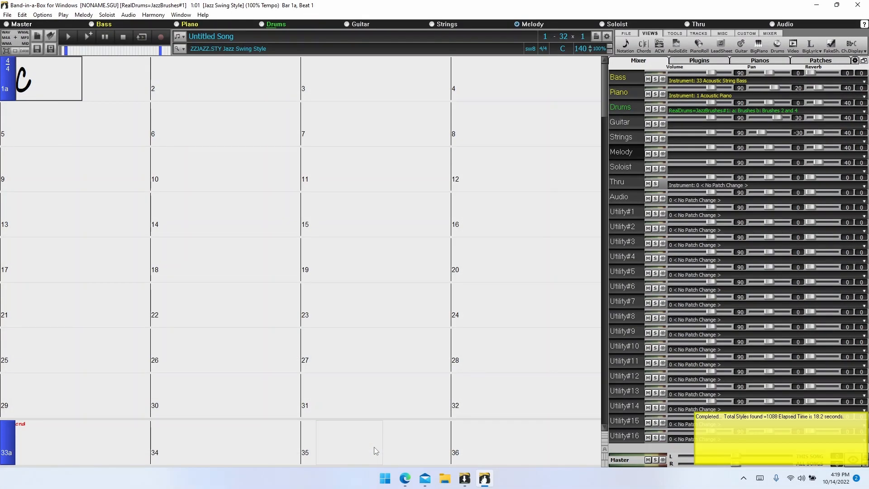
{"action": "mouse_move", "coordinate": [677, 391]}
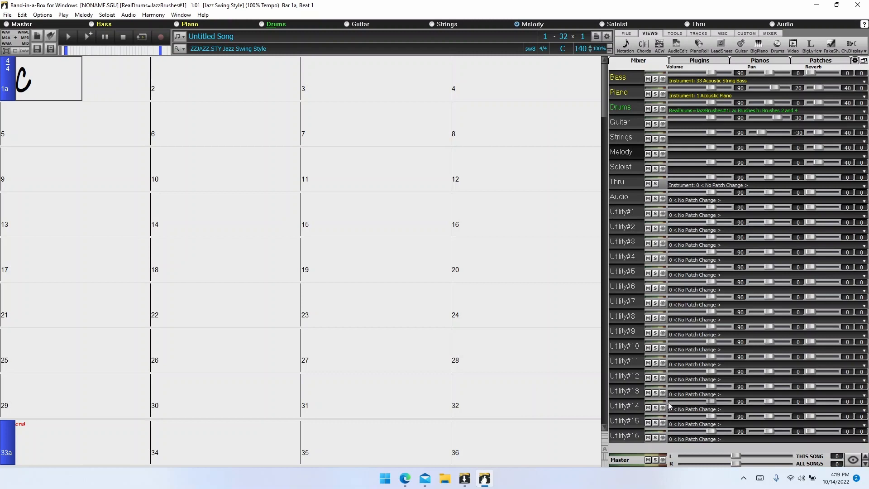
Step: Start online activation from Help > Activate Band-in-a-Box
{"action": "left_click", "coordinate": [203, 14]}
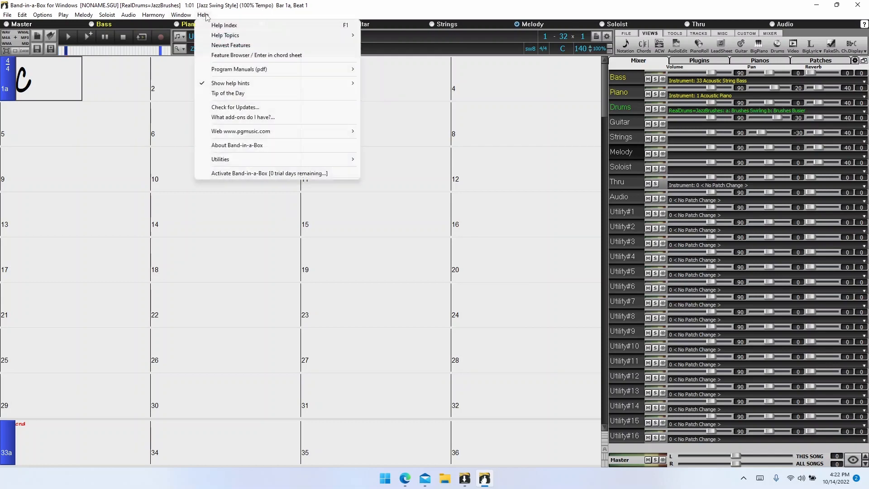
{"action": "left_click", "coordinate": [269, 173]}
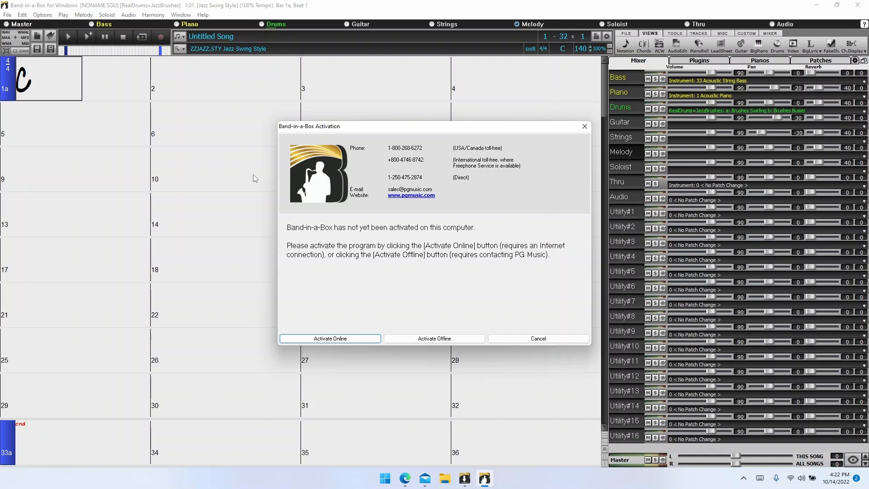
{"action": "left_click", "coordinate": [329, 337]}
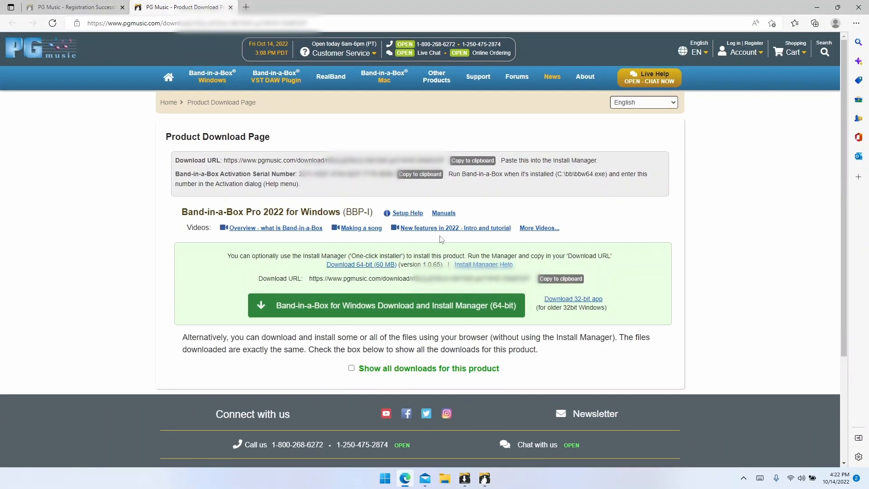
Step: Paste the serial from the download page, activate successfully, then switch to offline activation
{"action": "left_click", "coordinate": [419, 173]}
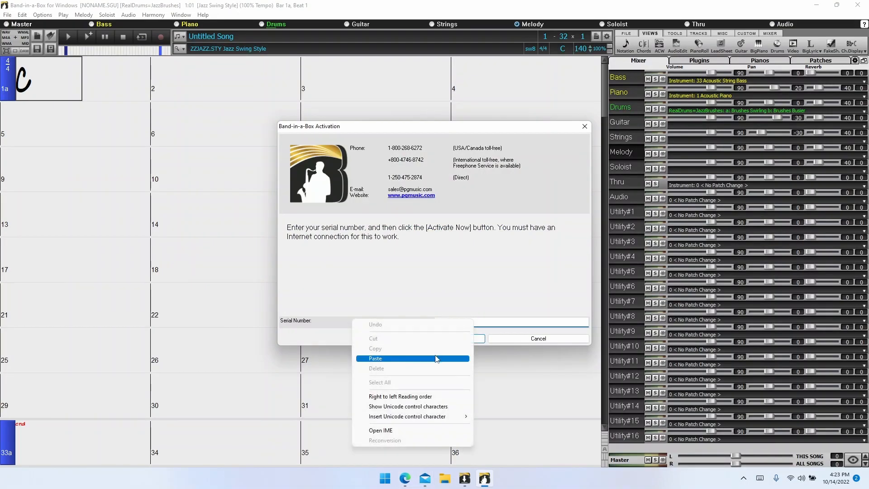
{"action": "left_click", "coordinate": [375, 358]}
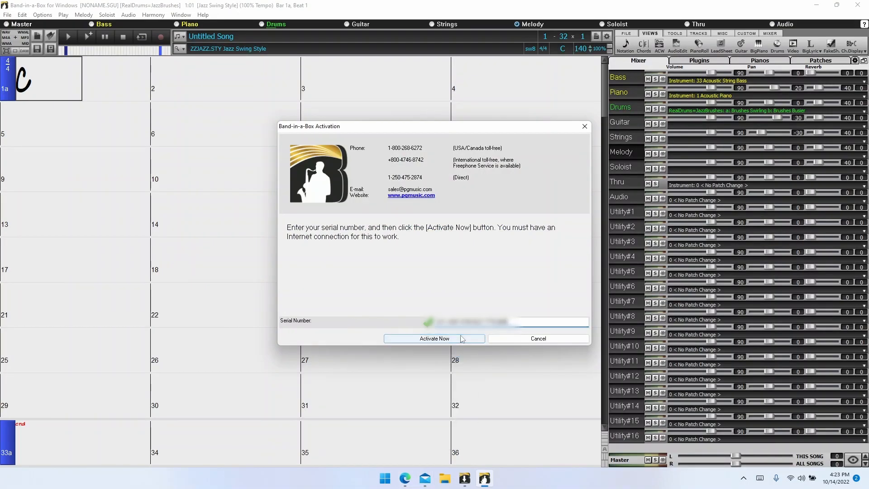
{"action": "mouse_move", "coordinate": [459, 341]}
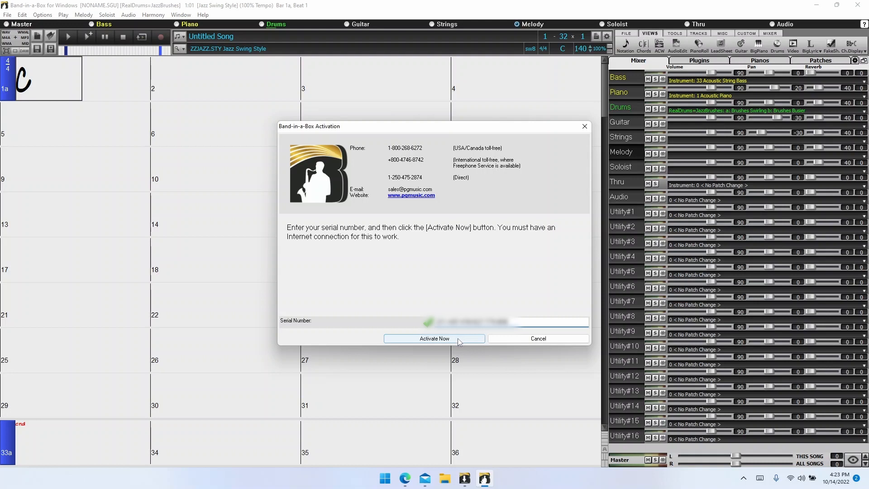
{"action": "left_click", "coordinate": [434, 338]}
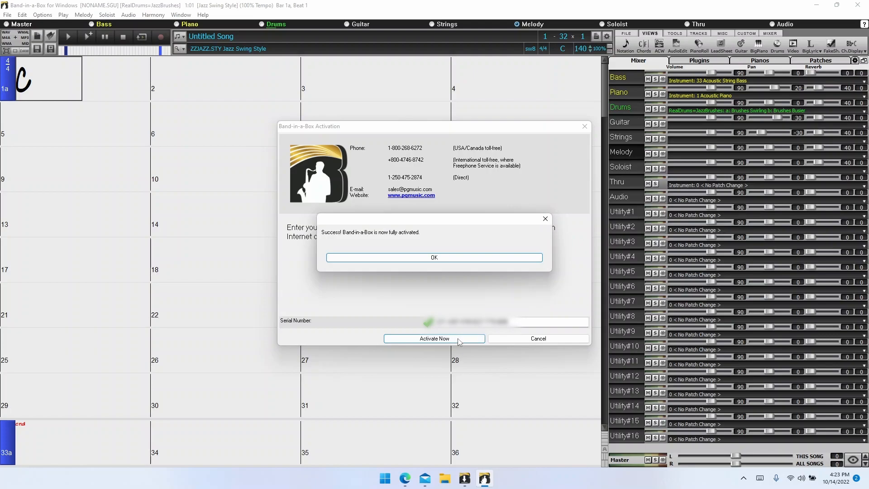
{"action": "left_click", "coordinate": [434, 257]}
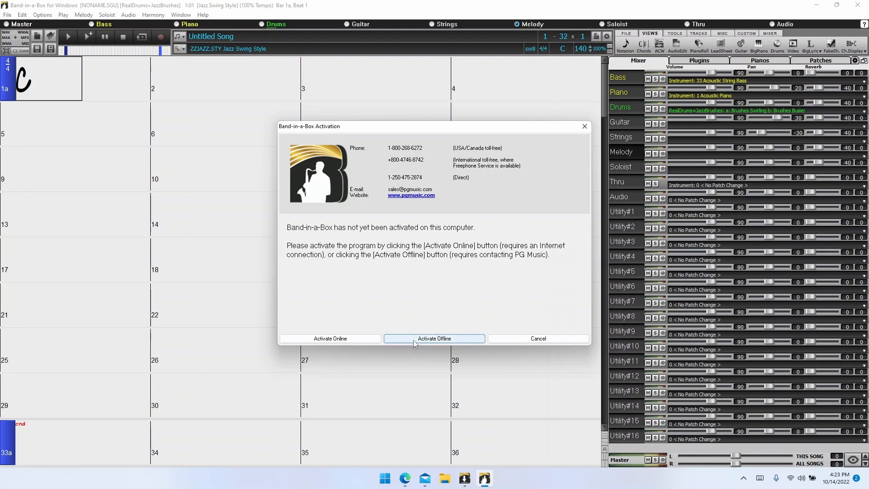
{"action": "left_click", "coordinate": [433, 338]}
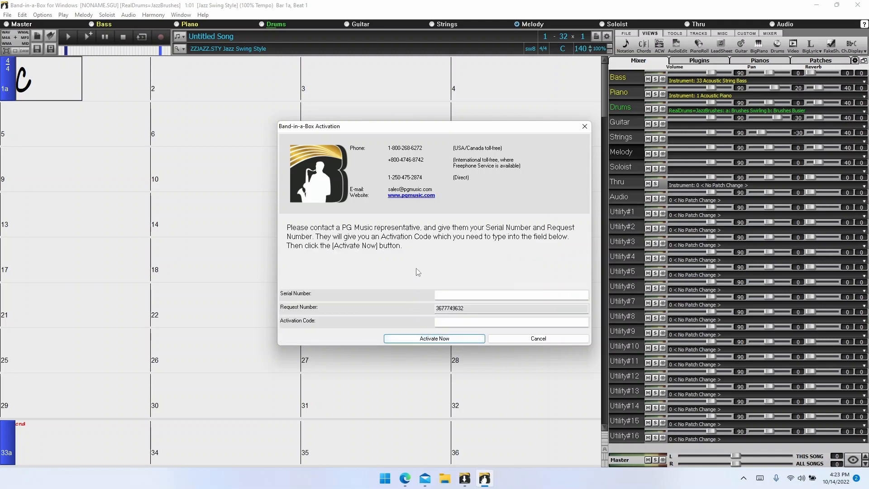